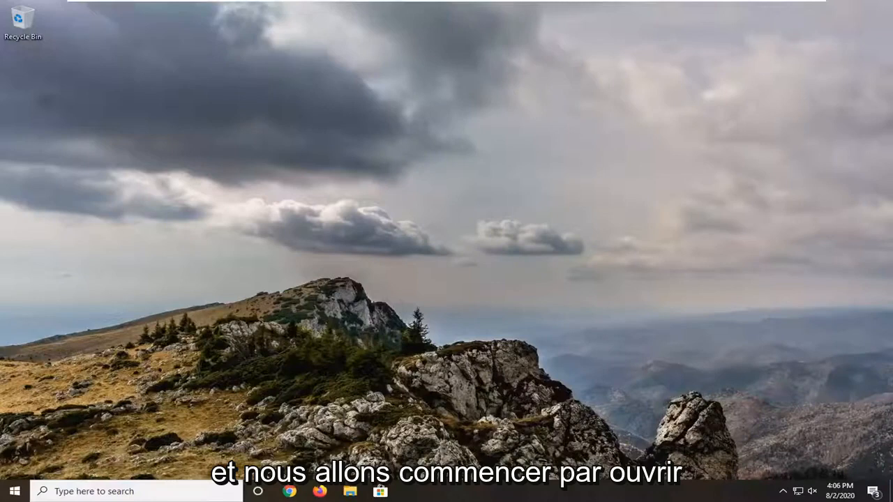
- Launch Windows Settings from the Start menu and go to Ease of Access
click(9, 488)
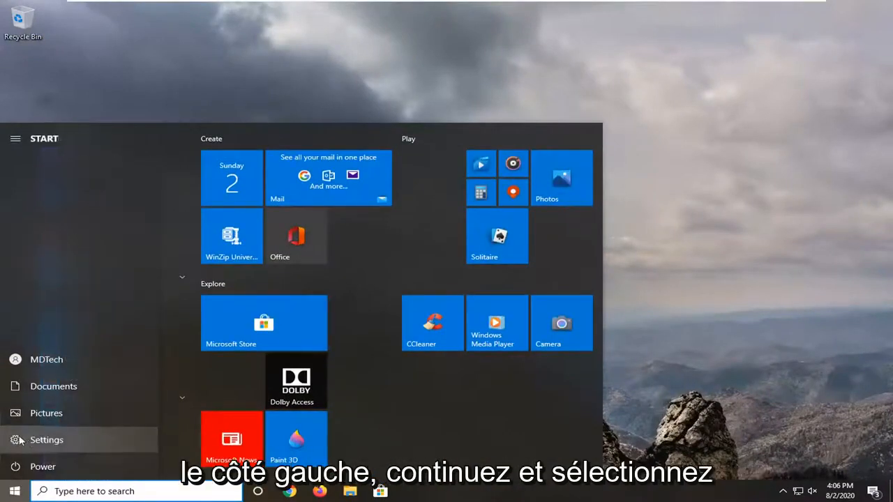
click(47, 441)
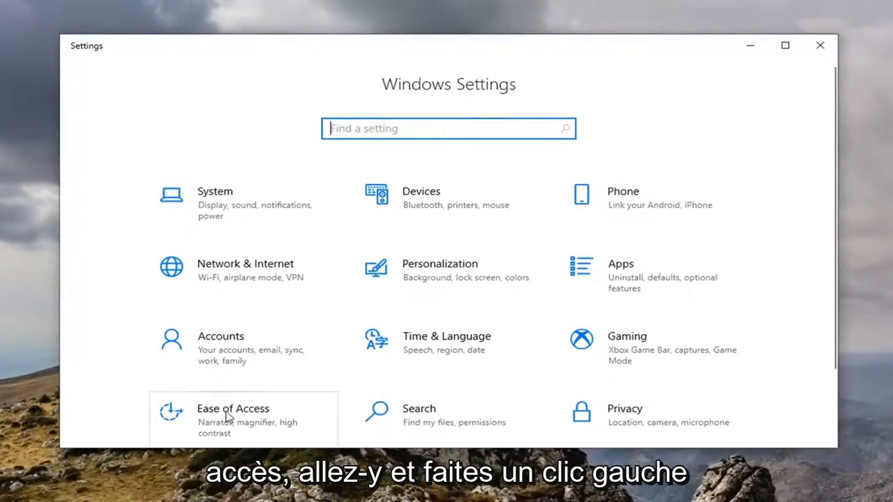
click(231, 407)
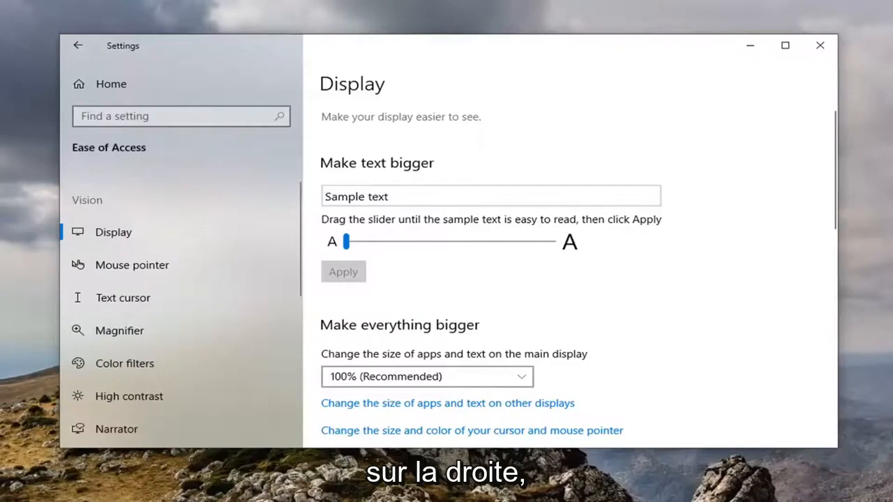
scroll(down, 3)
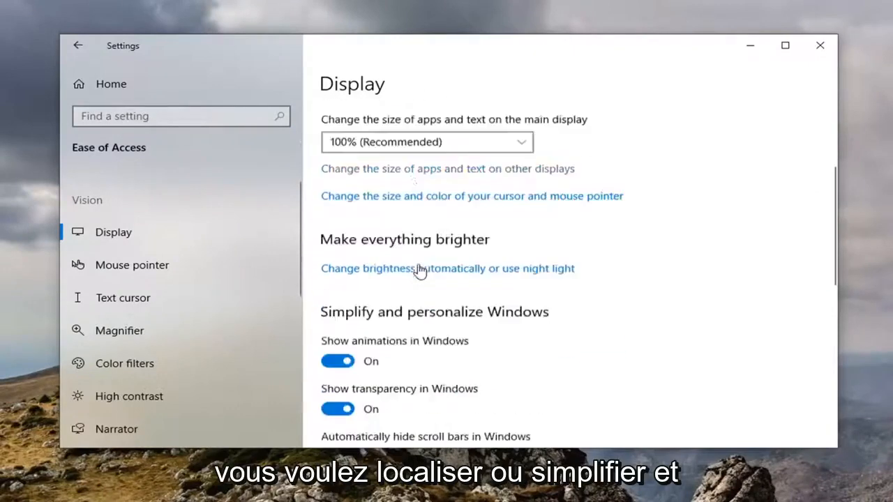
scroll(down, 3)
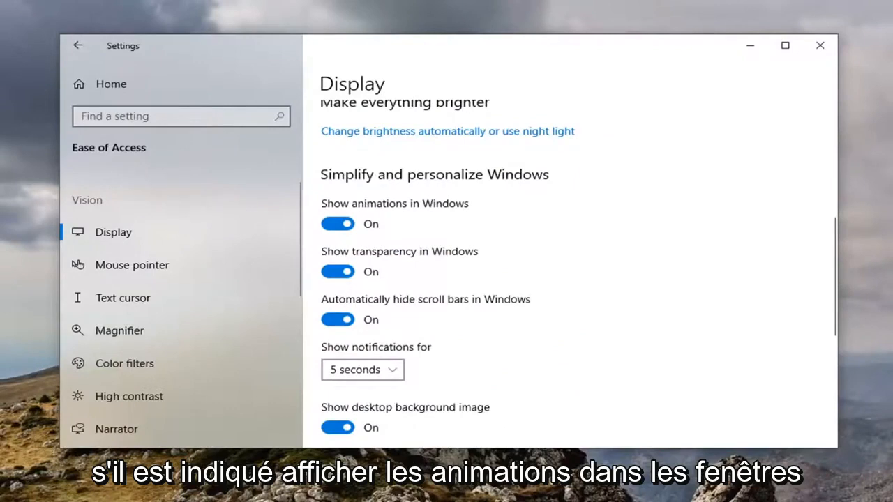
mouse_move(351, 238)
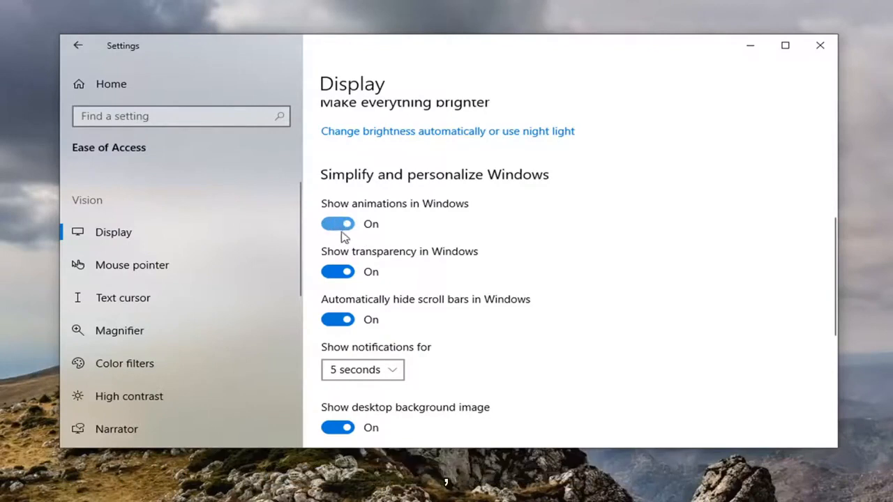
- Turn Show animations in Windows Off and close Settings
click(338, 224)
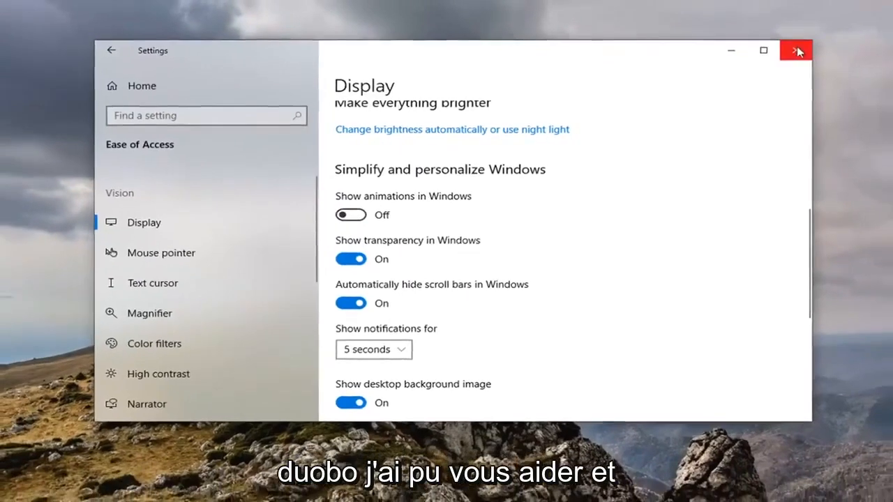
click(795, 51)
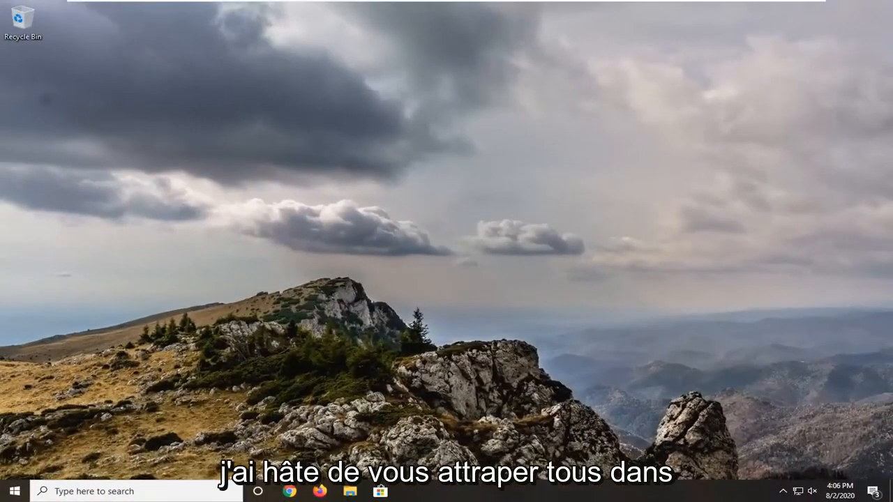